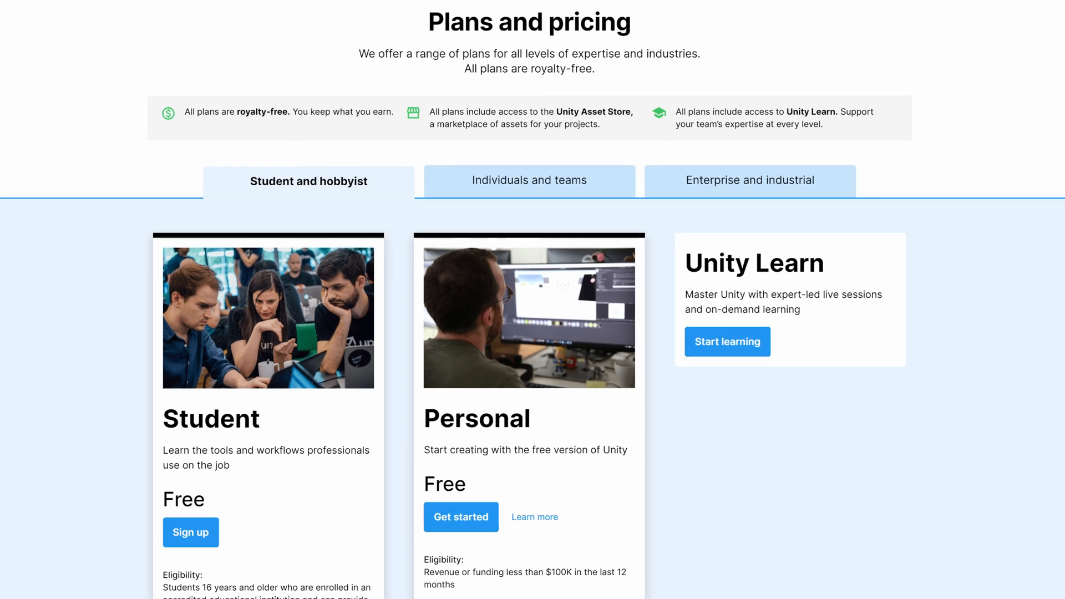
- Leave an unfinished scorecounter. line in enableDPS() and show the set_score_text script
scroll(down, 3)
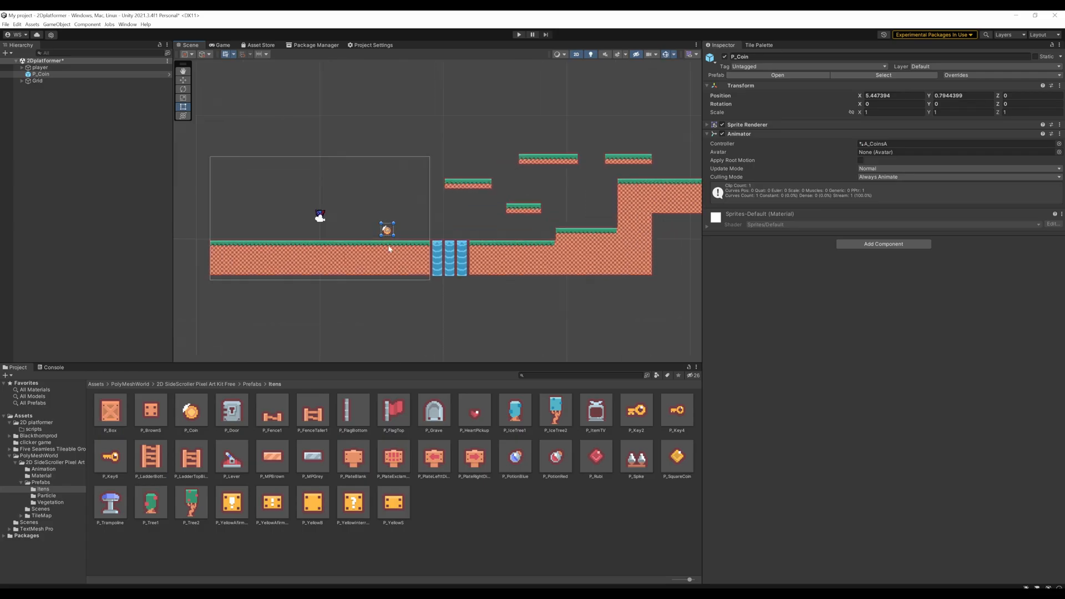
click(537, 25)
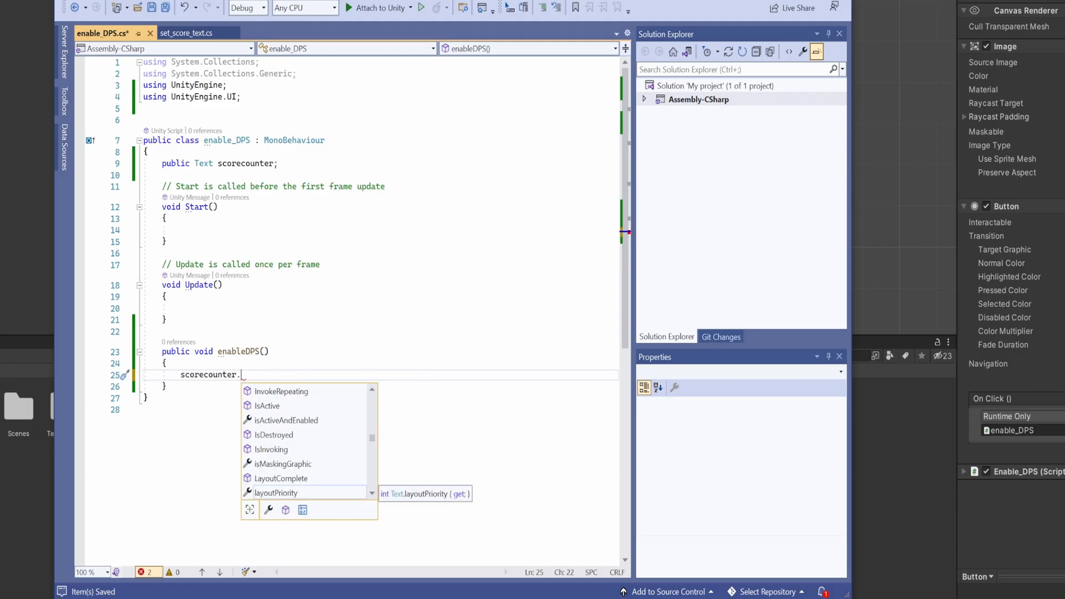
click(185, 34)
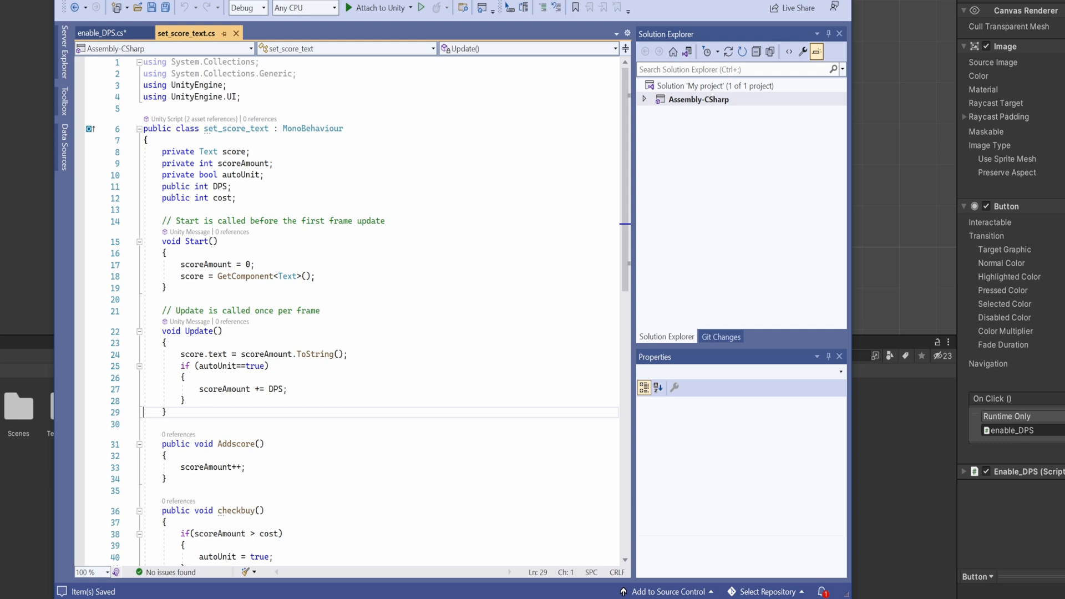